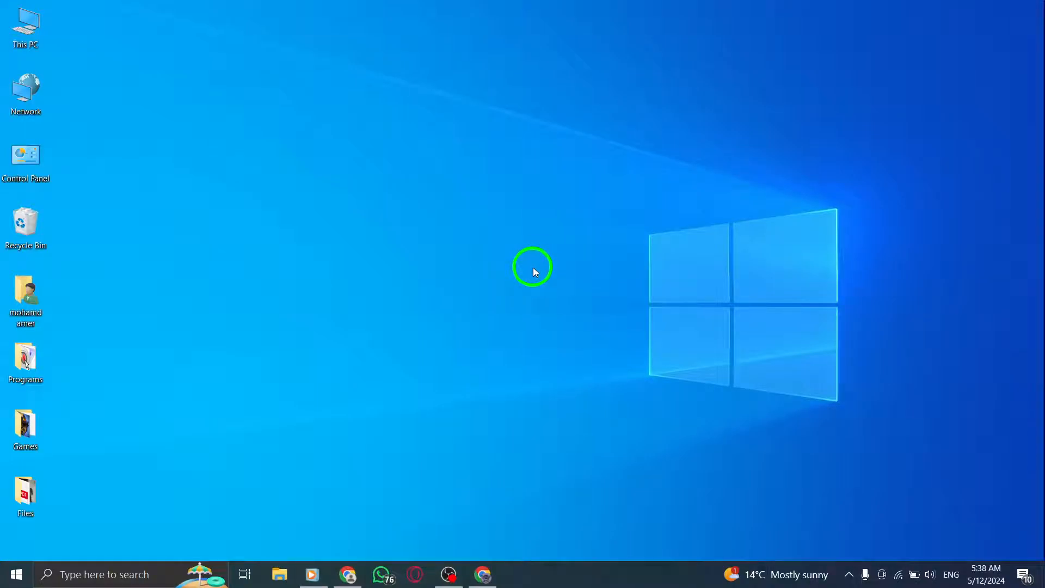
{"action": "mouse_move", "coordinate": [406, 367]}
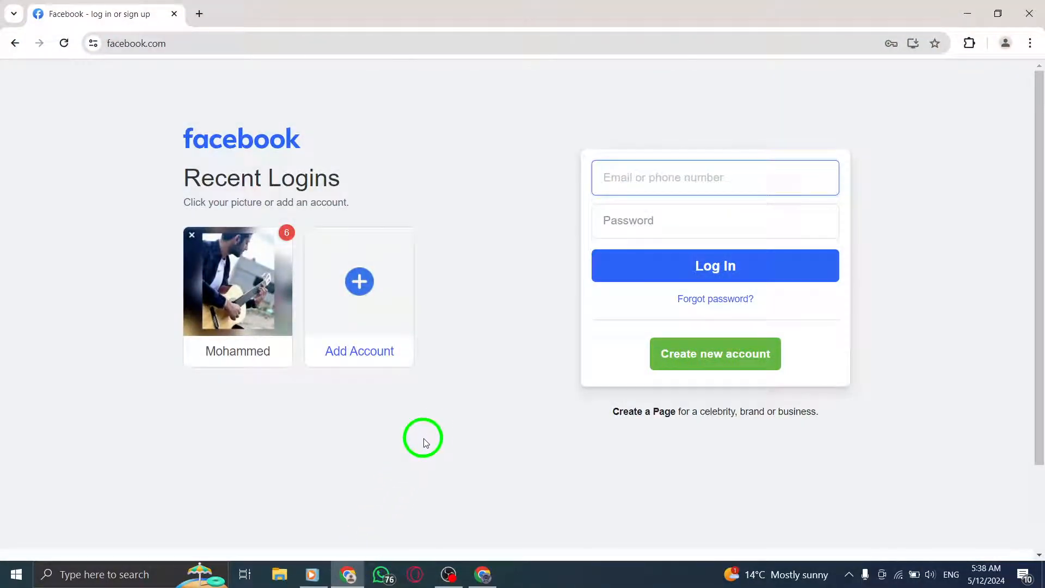
{"action": "left_click", "coordinate": [714, 177]}
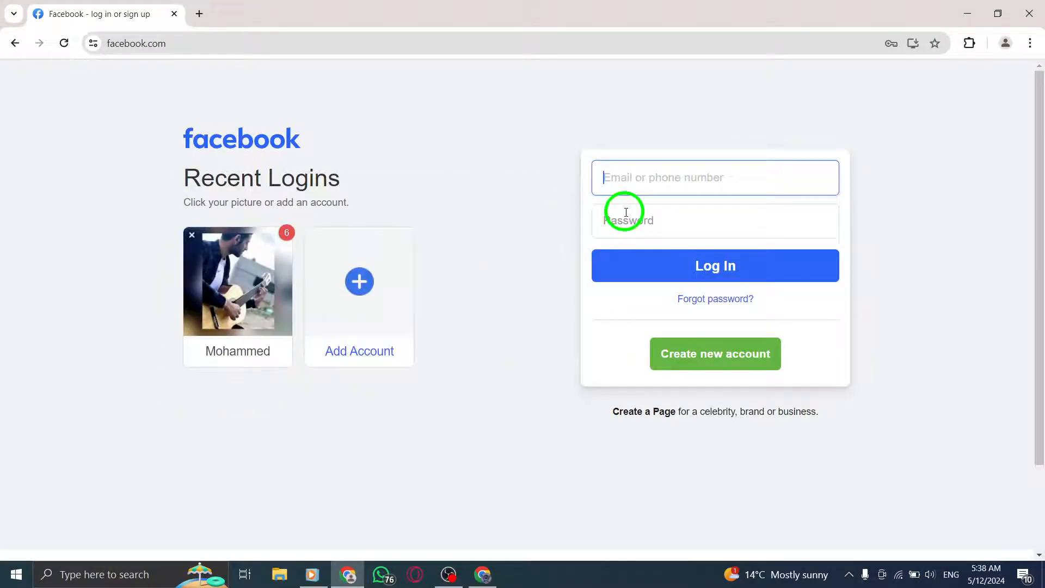
{"action": "mouse_move", "coordinate": [518, 202]}
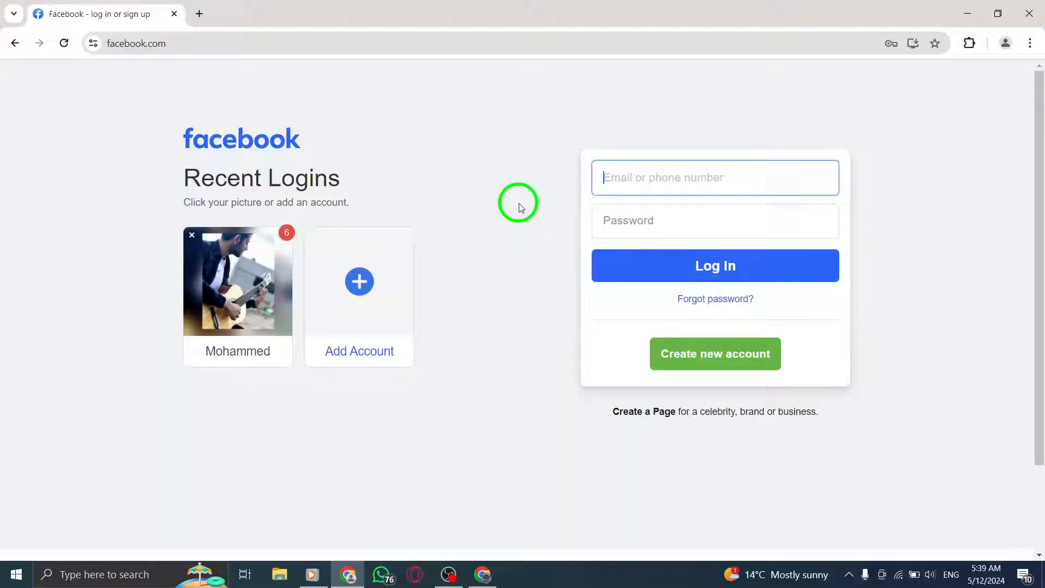
{"action": "mouse_move", "coordinate": [611, 185]}
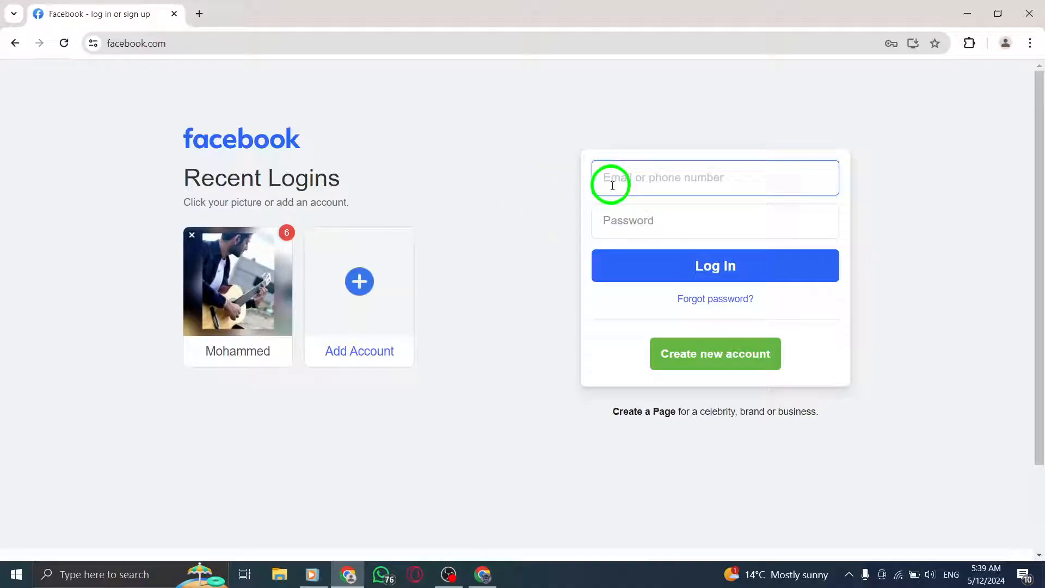
{"action": "mouse_move", "coordinate": [505, 200]}
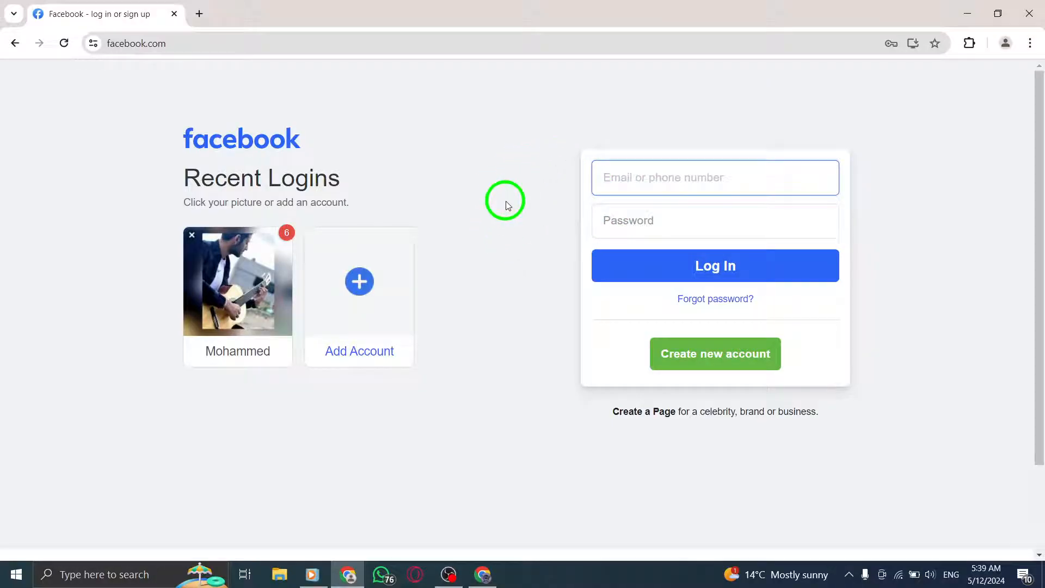
{"action": "mouse_move", "coordinate": [458, 253]}
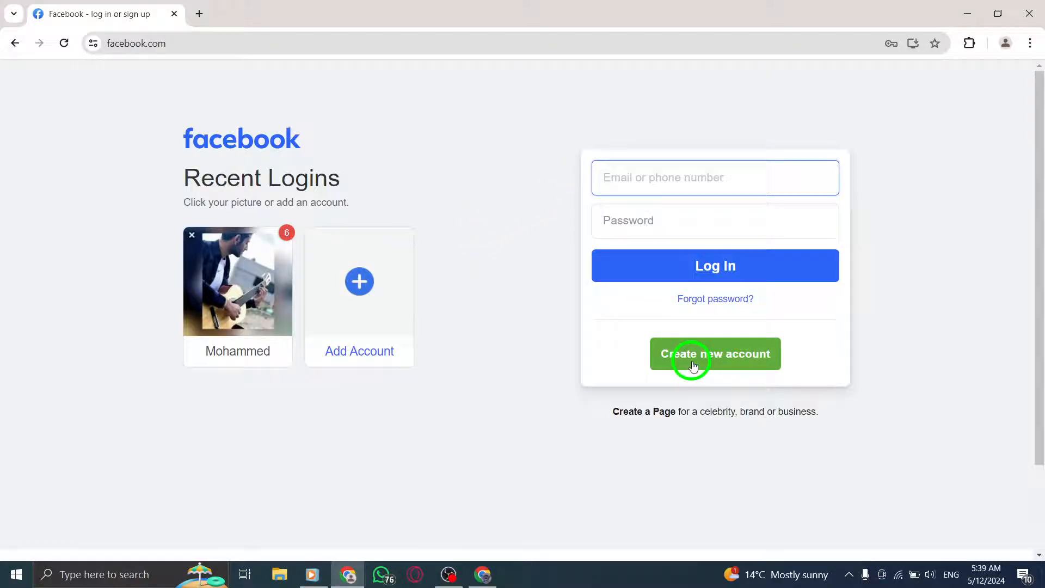
{"action": "left_click", "coordinate": [898, 574]}
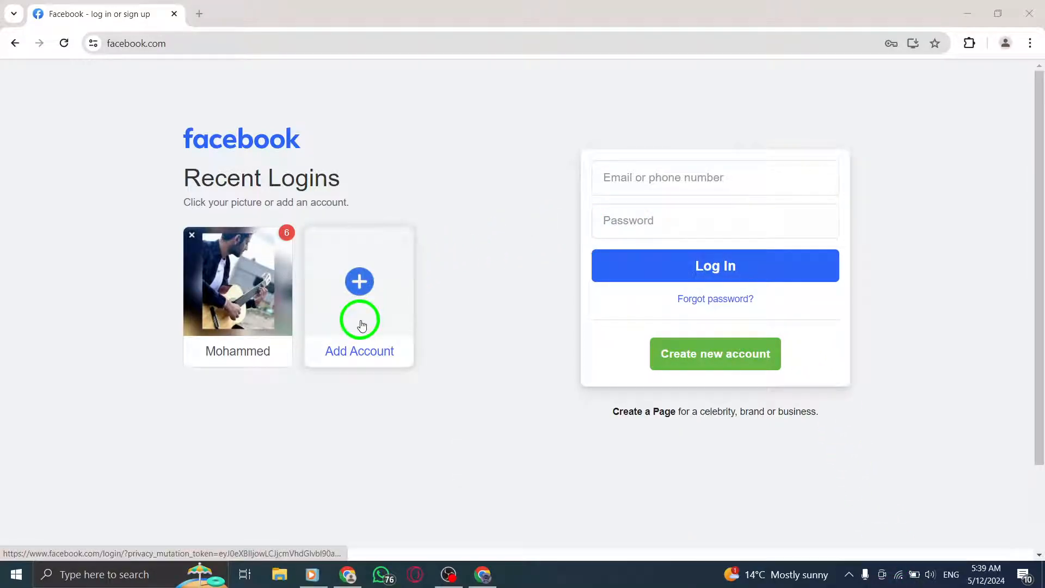
{"action": "mouse_move", "coordinate": [521, 290]}
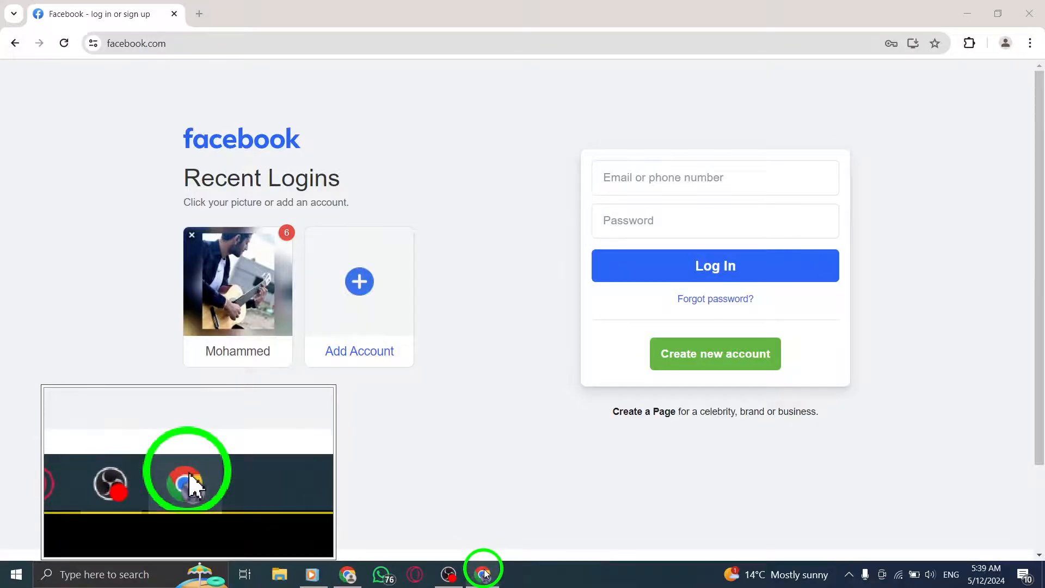
{"action": "left_click", "coordinate": [237, 280]}
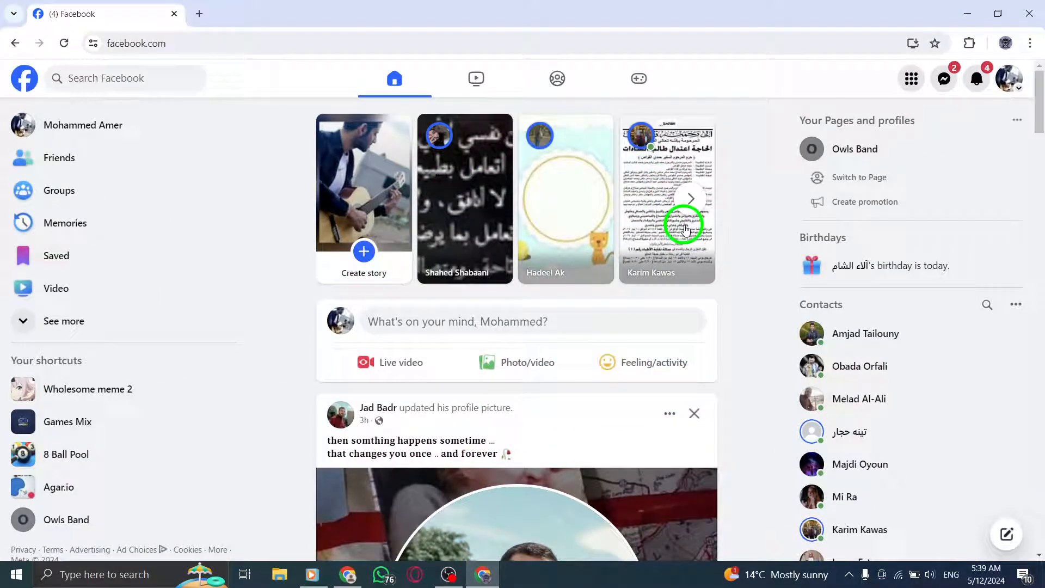
{"action": "mouse_move", "coordinate": [961, 11]}
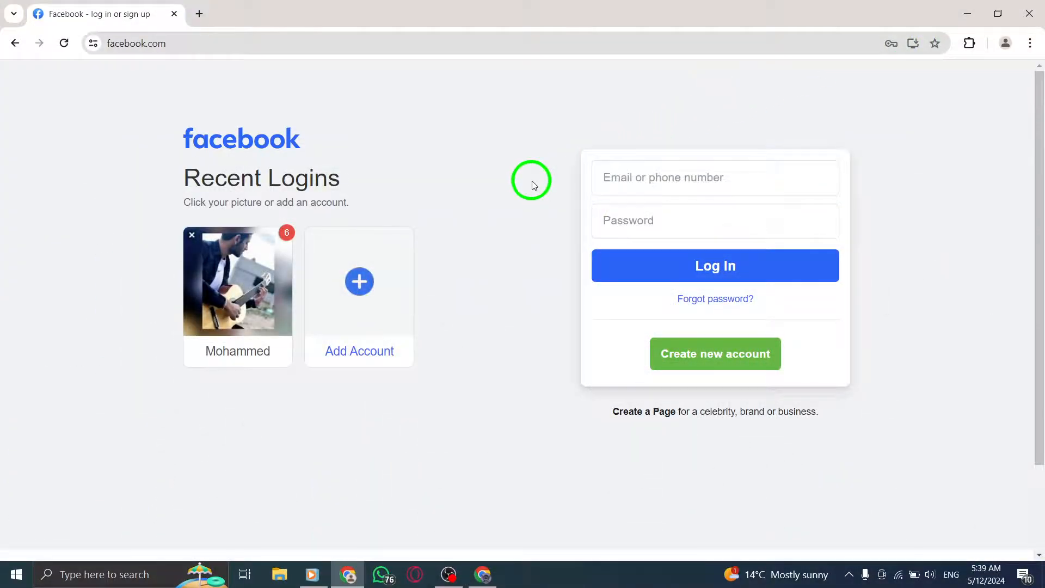
{"action": "mouse_move", "coordinate": [509, 184]}
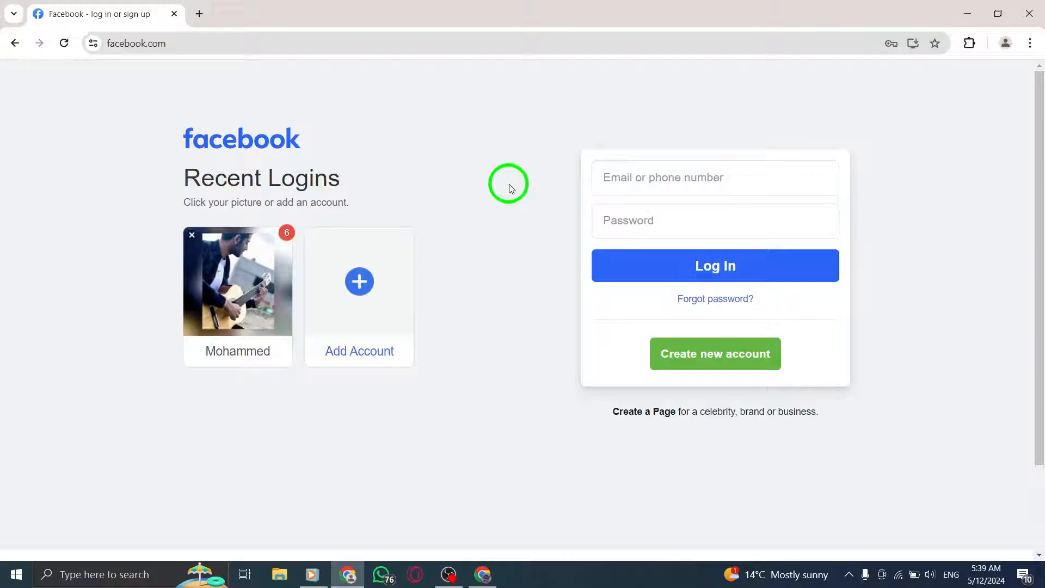
{"action": "mouse_move", "coordinate": [616, 308]}
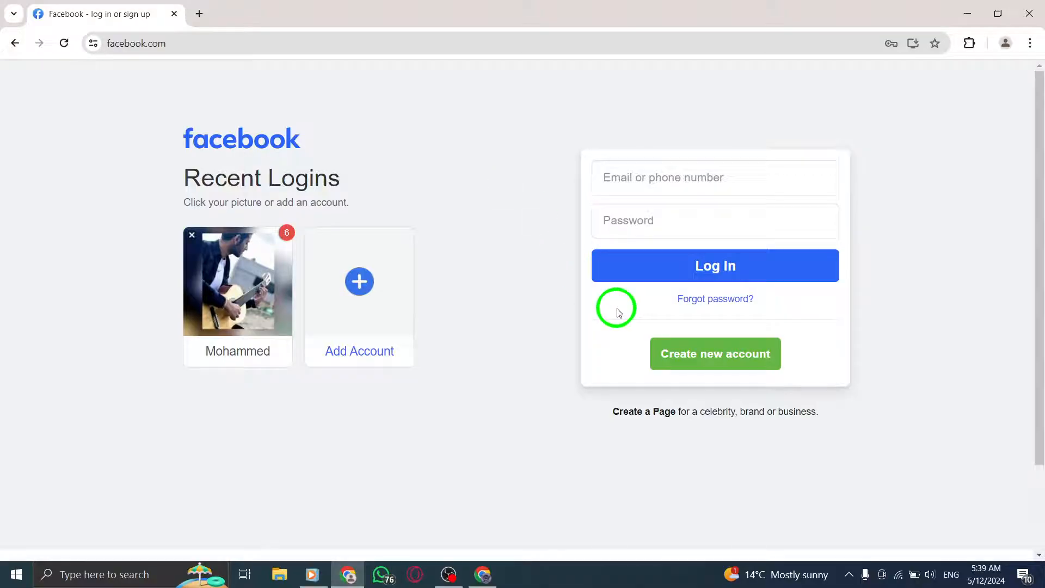
Step: Reveal the hidden system-tray background-app icons, including the VPN's
{"action": "left_click", "coordinate": [898, 574]}
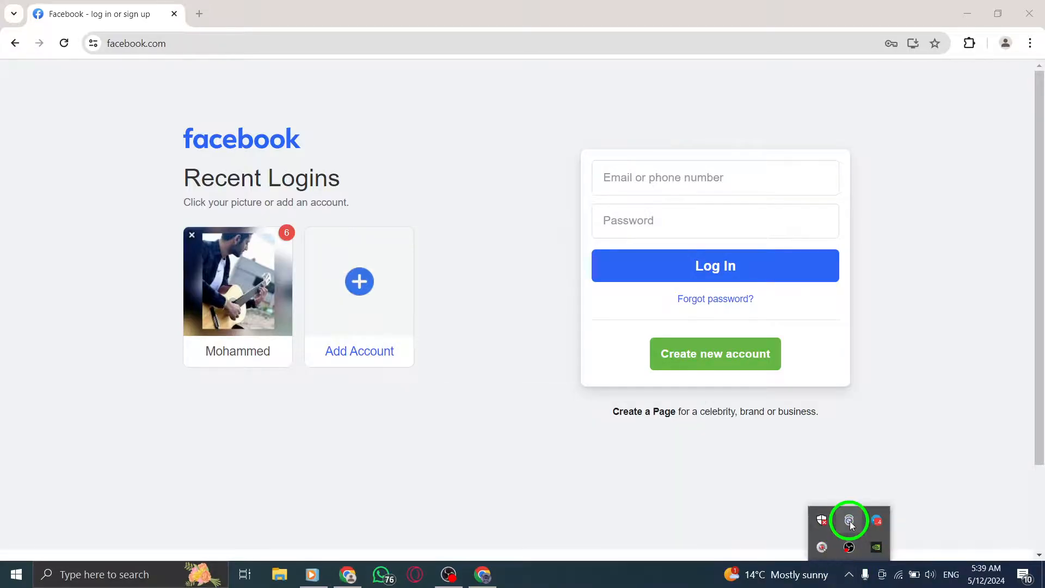
Step: Quit the RAV VPN background app from its tray icon's context menu
{"action": "right_click", "coordinate": [848, 520]}
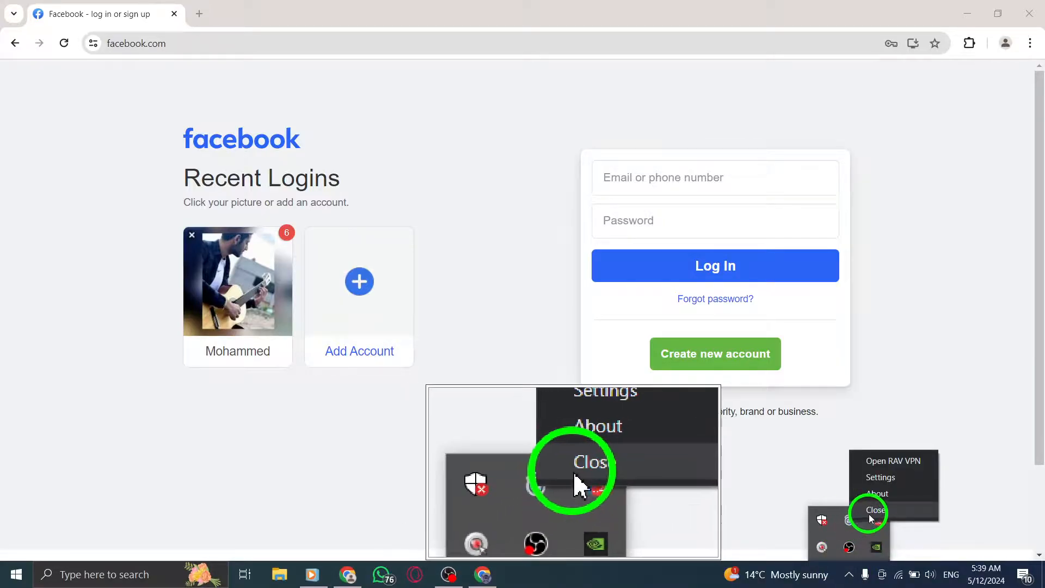
{"action": "left_click", "coordinate": [875, 509]}
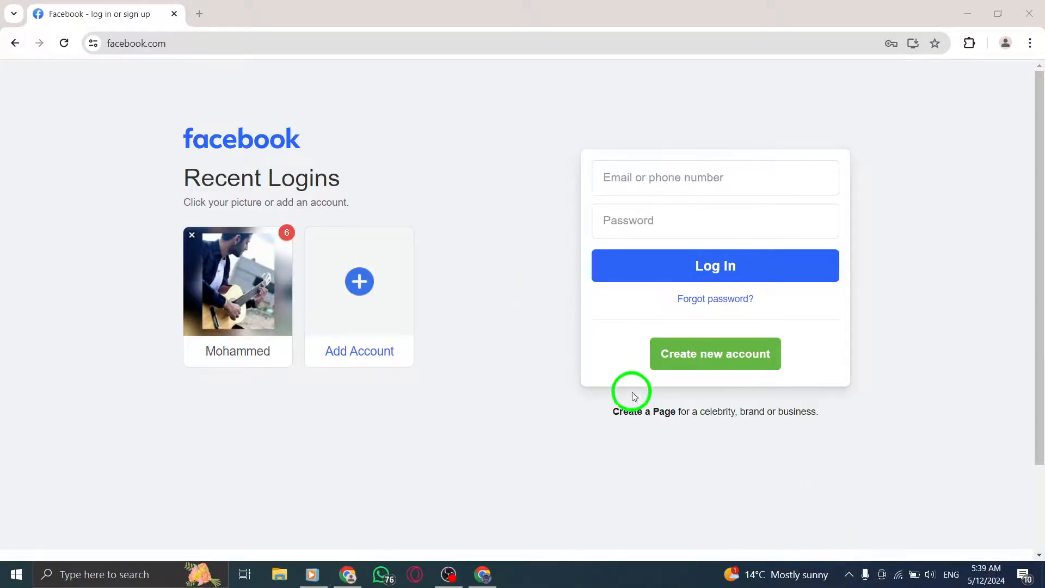
{"action": "mouse_move", "coordinate": [515, 349]}
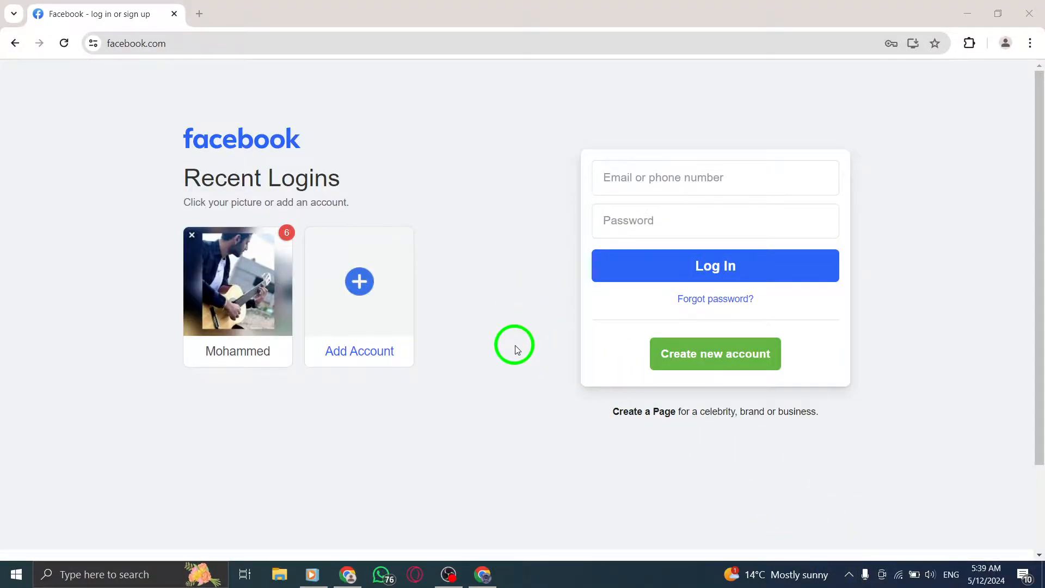
{"action": "left_click", "coordinate": [237, 281]}
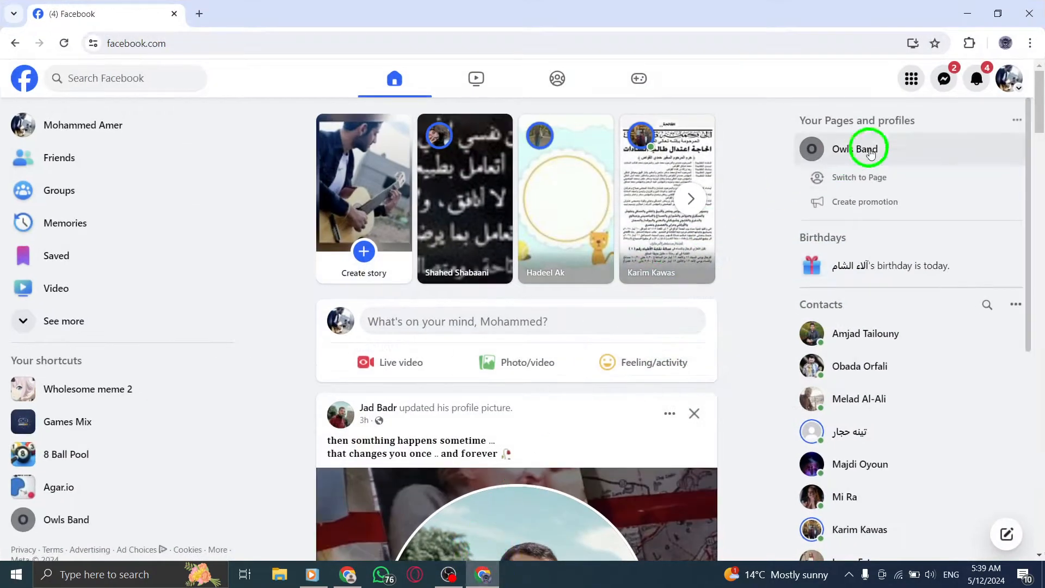
{"action": "left_click", "coordinate": [1008, 79]}
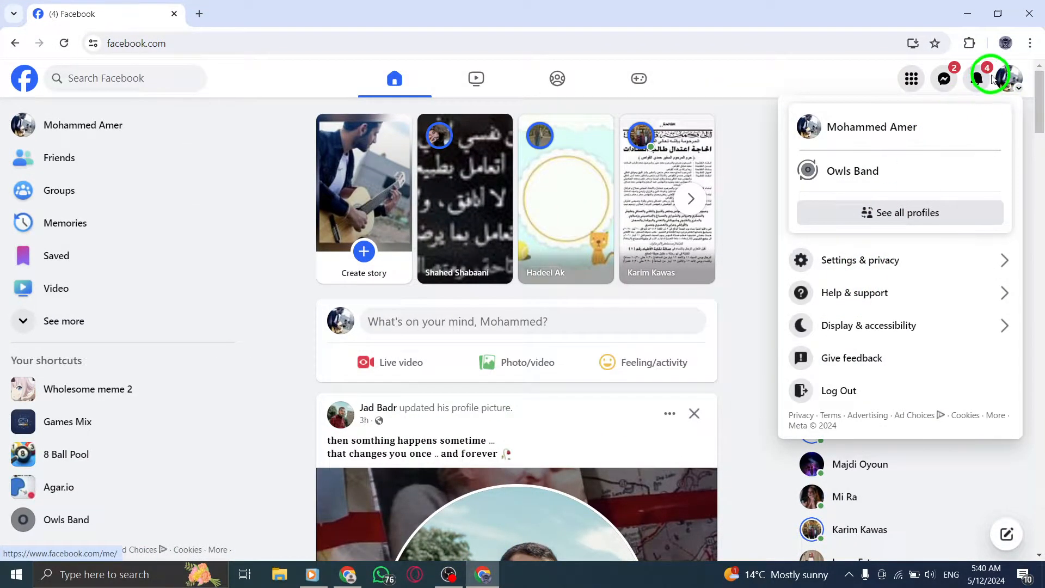
{"action": "left_click", "coordinate": [838, 391]}
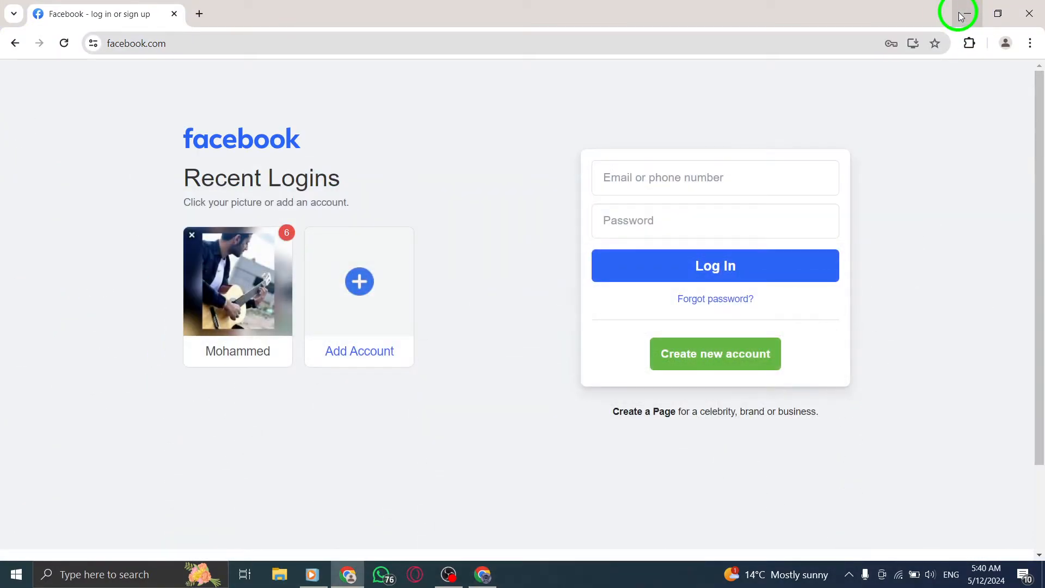